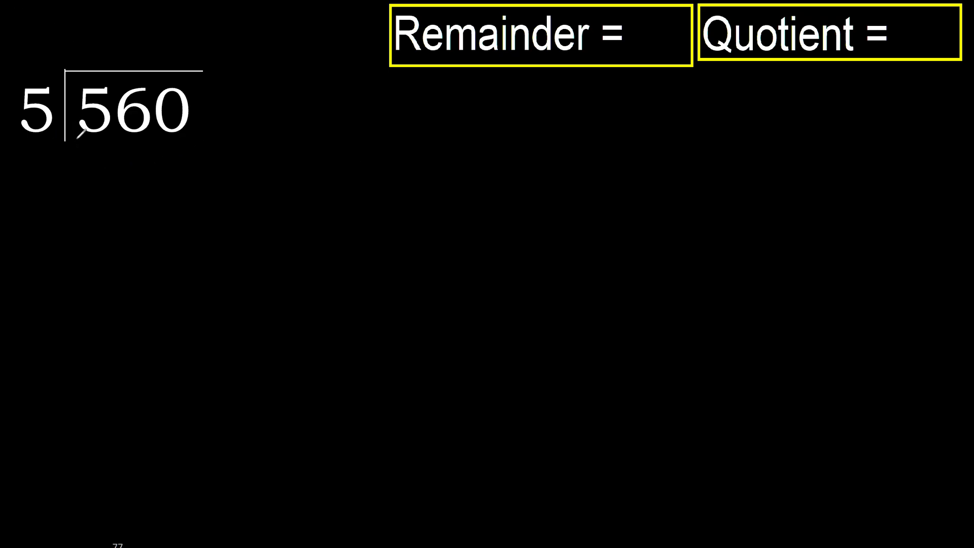
- Write quotient digit 1 above 560 and 5 beneath its first digit
left_click_drag(31, 143, 94, 143)
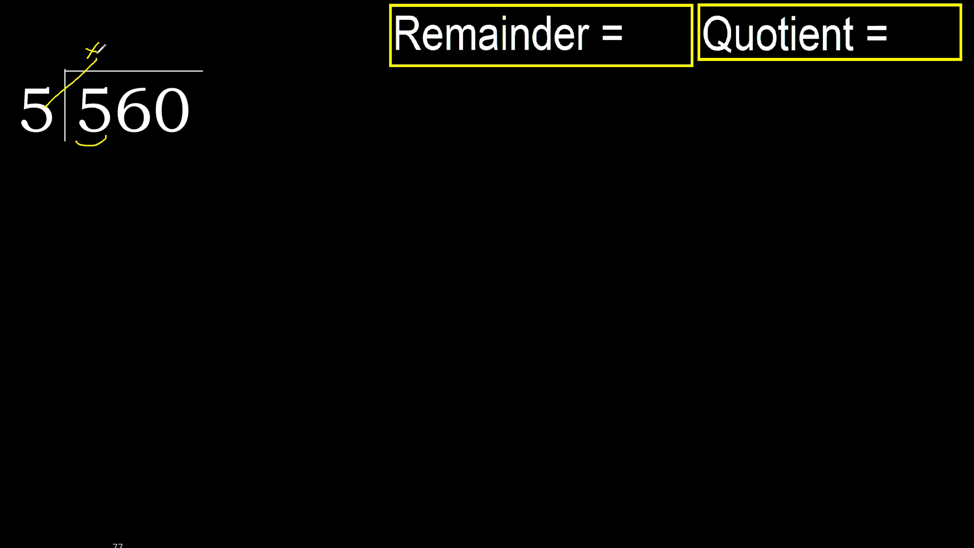
left_click_drag(87, 80, 93, 149)
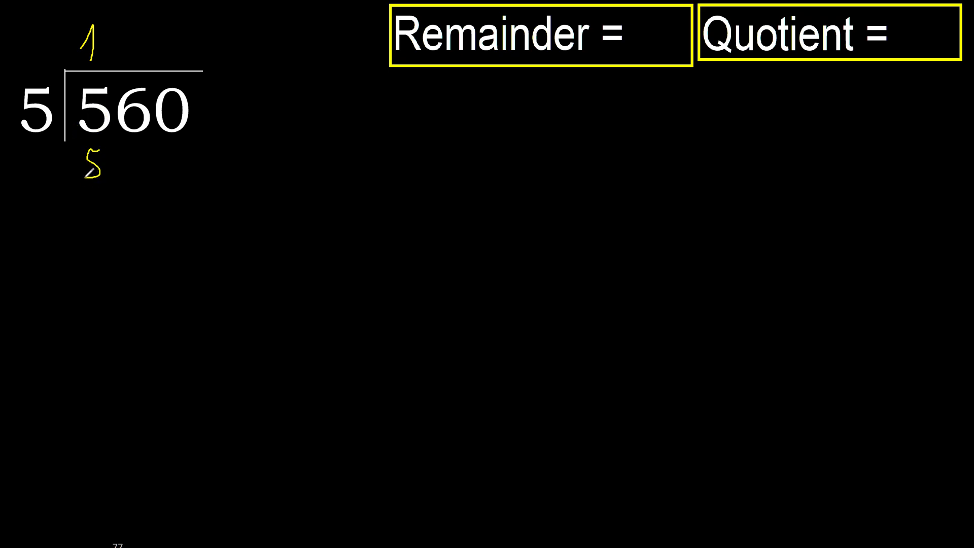
- Write the subtraction steps with quotient digits 1 and 2, then enter Remainder = 0
left_click_drag(78, 188, 108, 187)
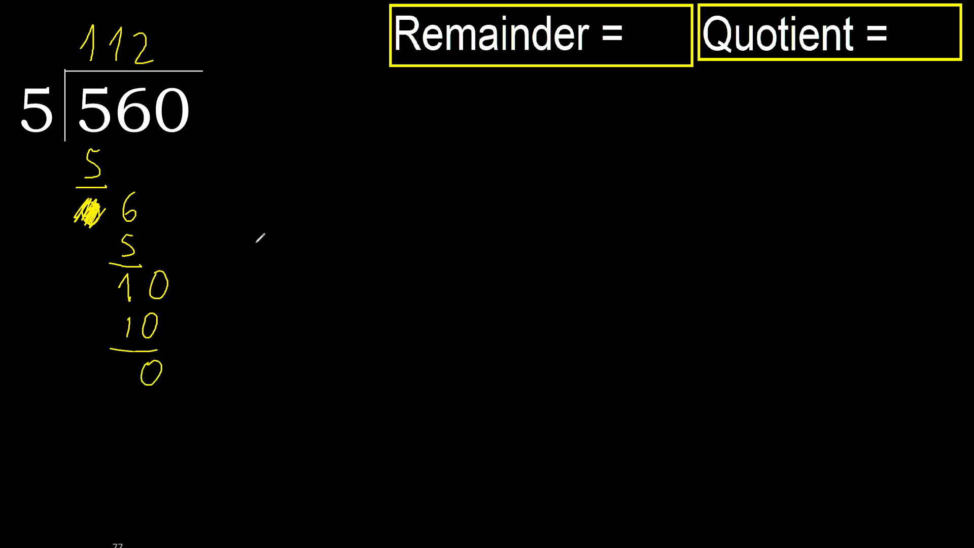
left_click_drag(174, 366, 612, 31)
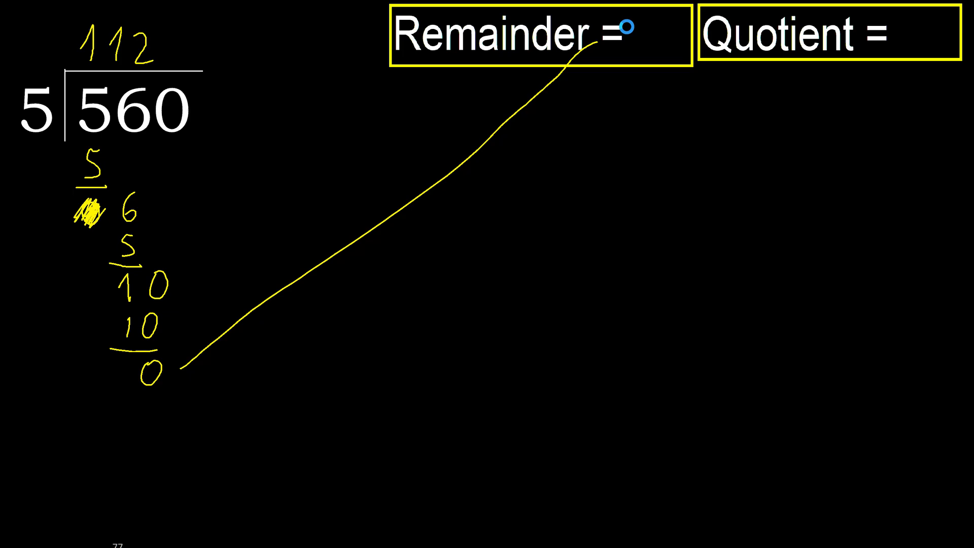
type("0")
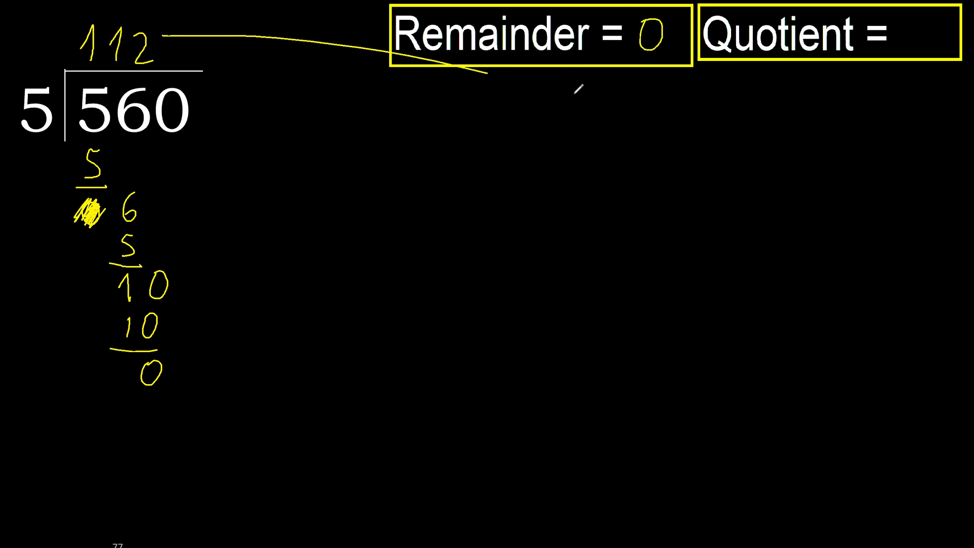